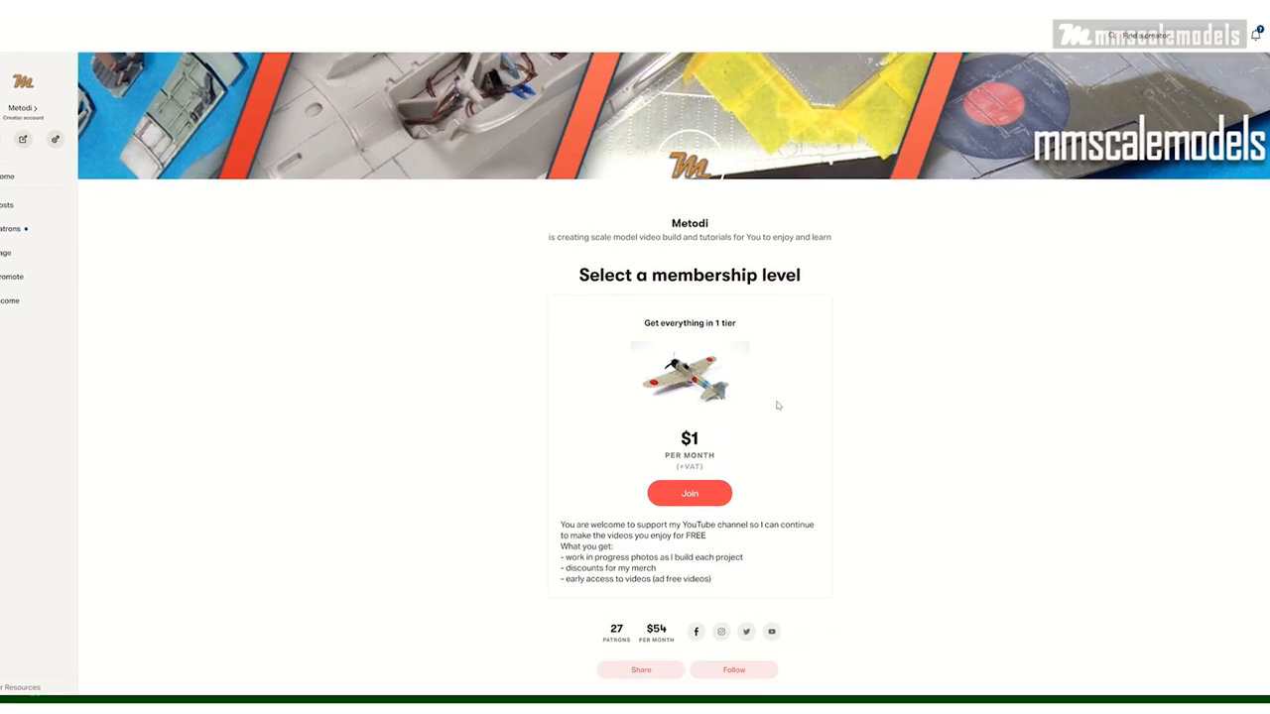
scroll("down", 3)
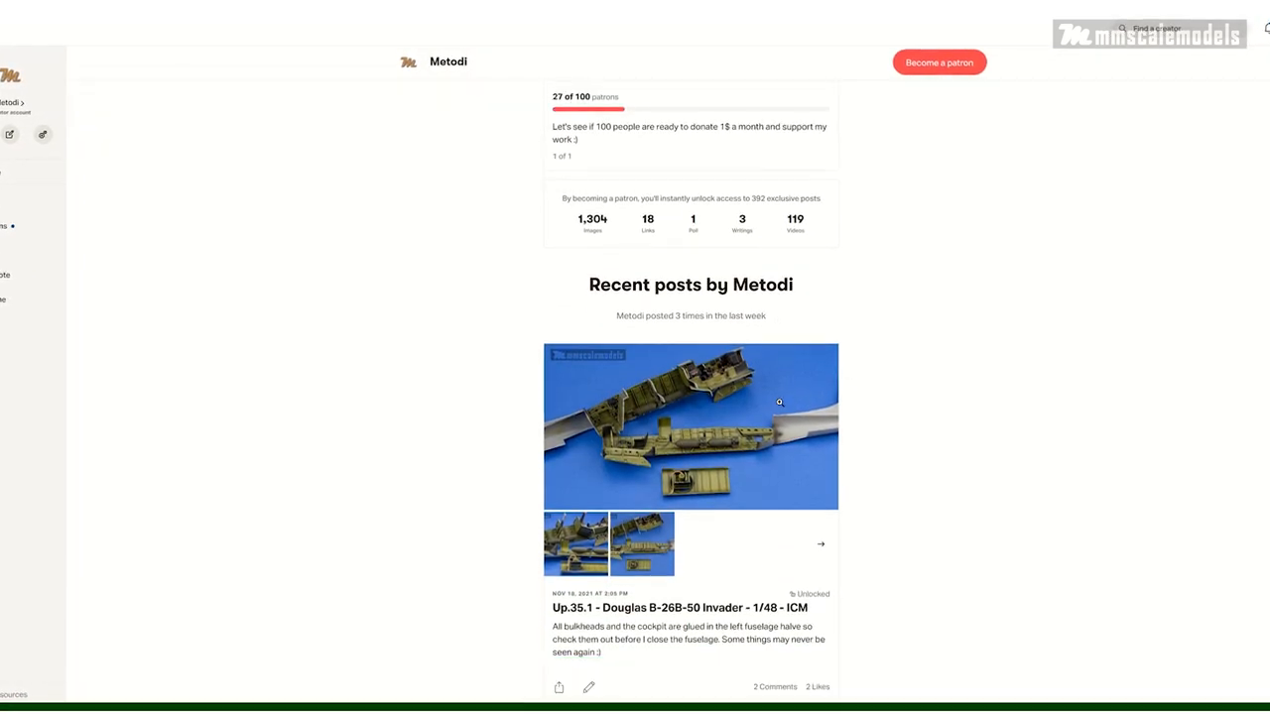
scroll("down", 3)
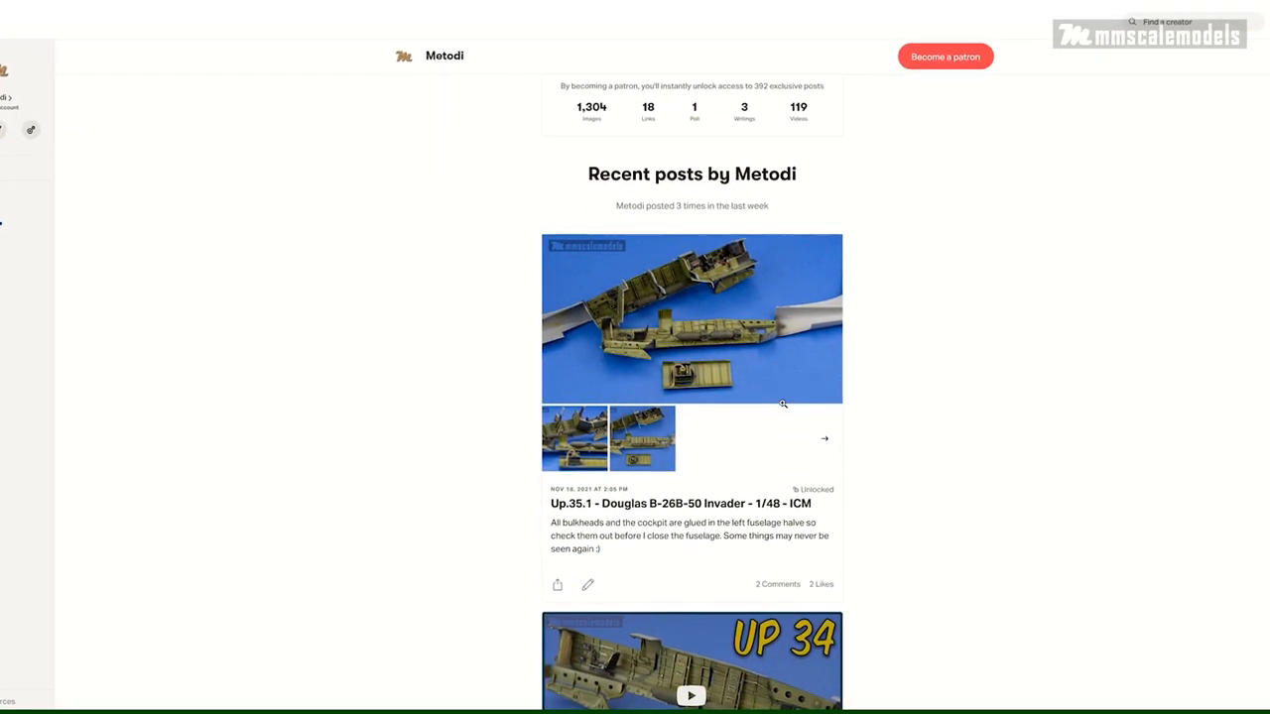
scroll("down", 3)
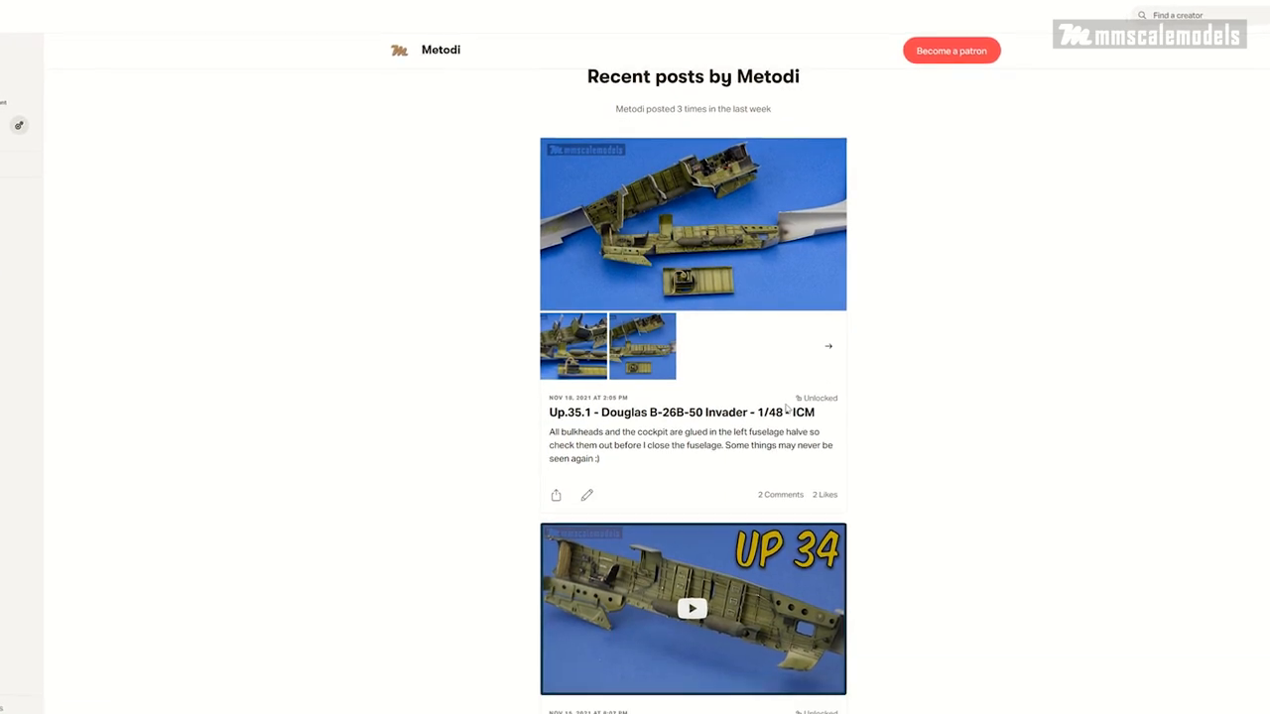
scroll("down", 3)
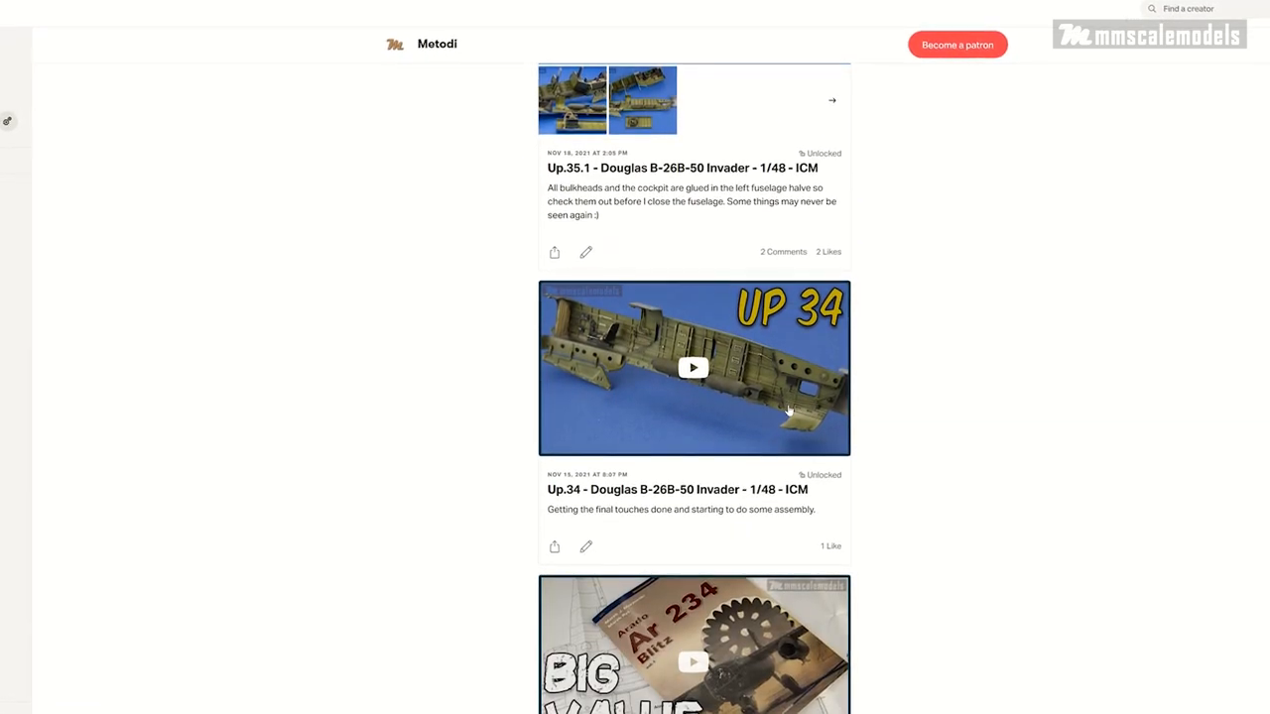
scroll("down", 3)
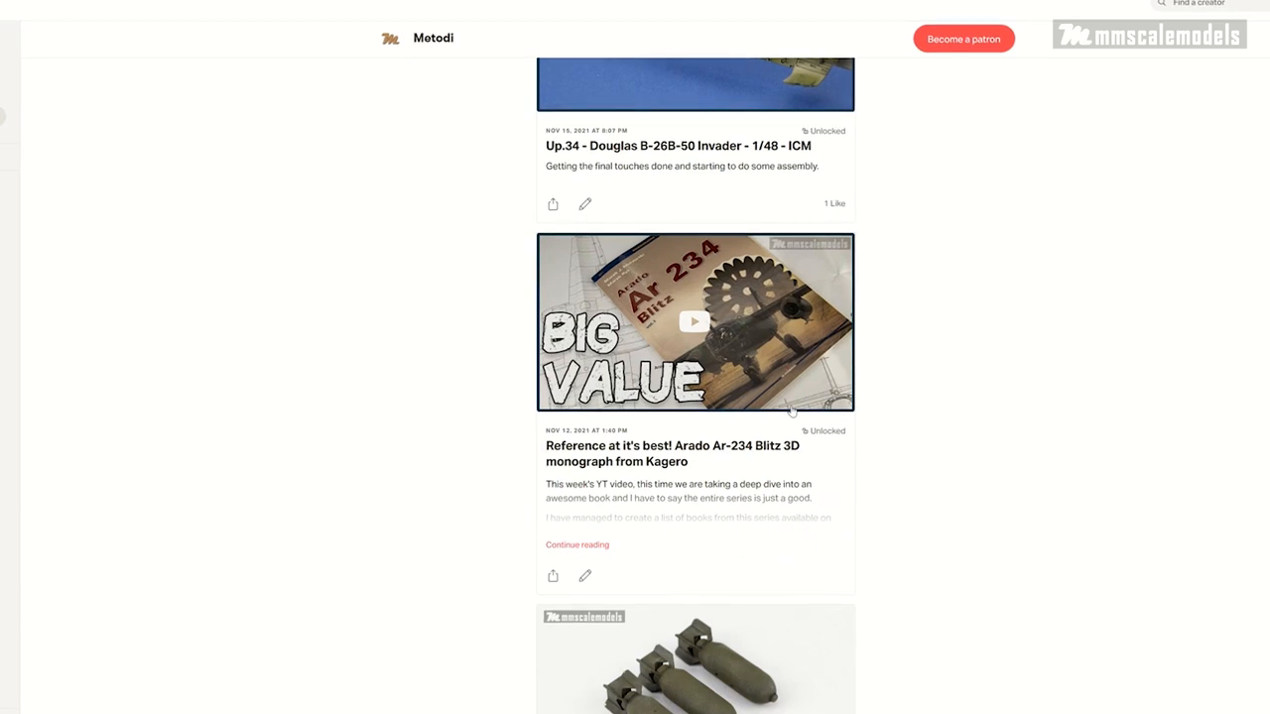
scroll("down", 3)
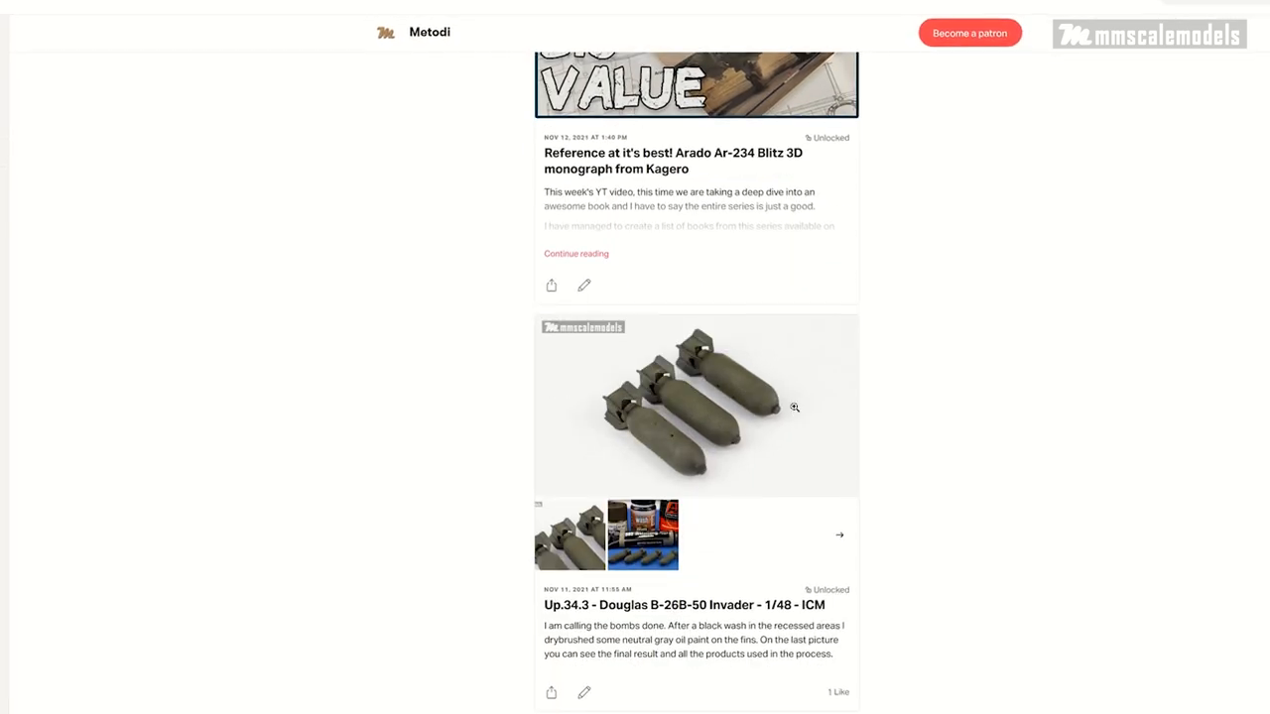
scroll("down", 3)
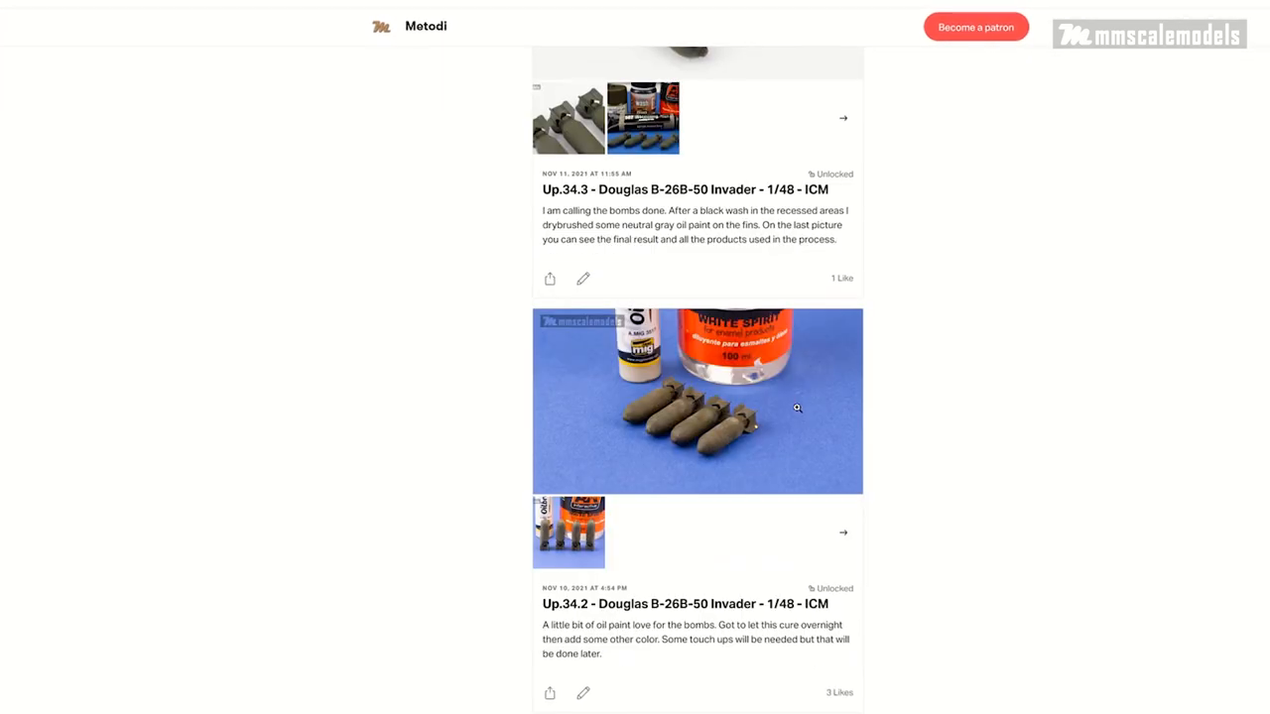
scroll("down", 3)
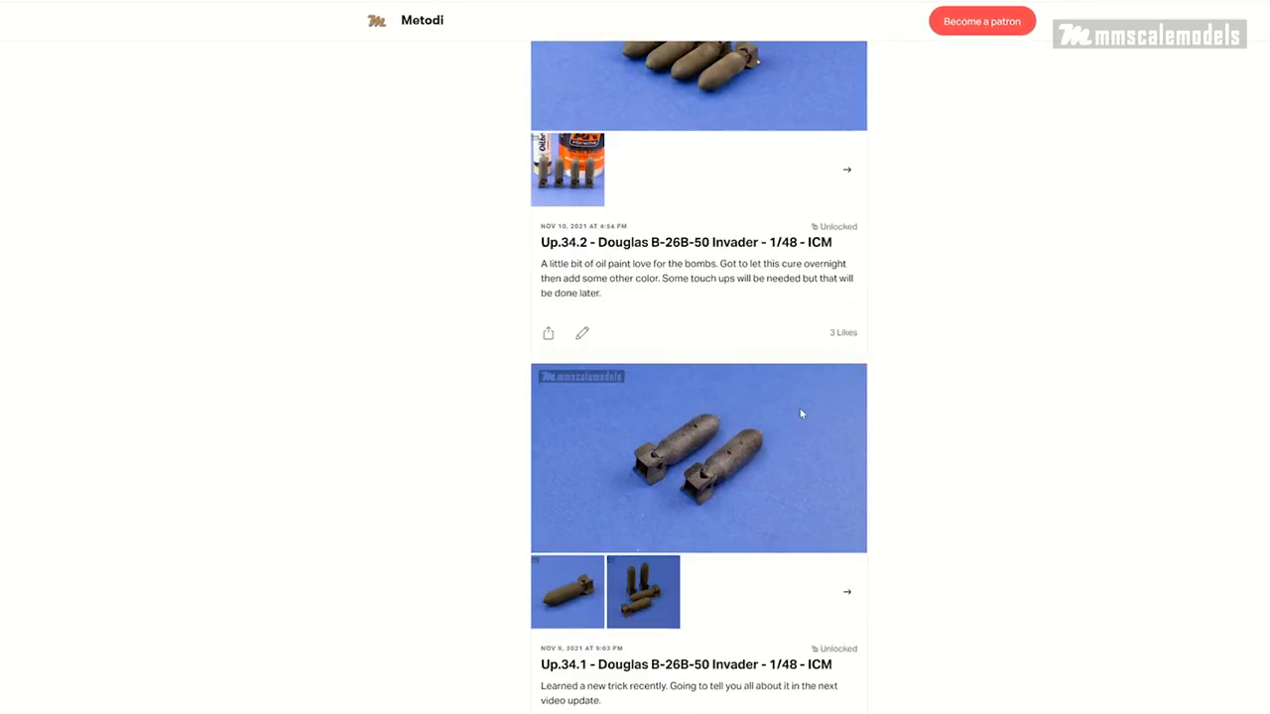
scroll("down", 3)
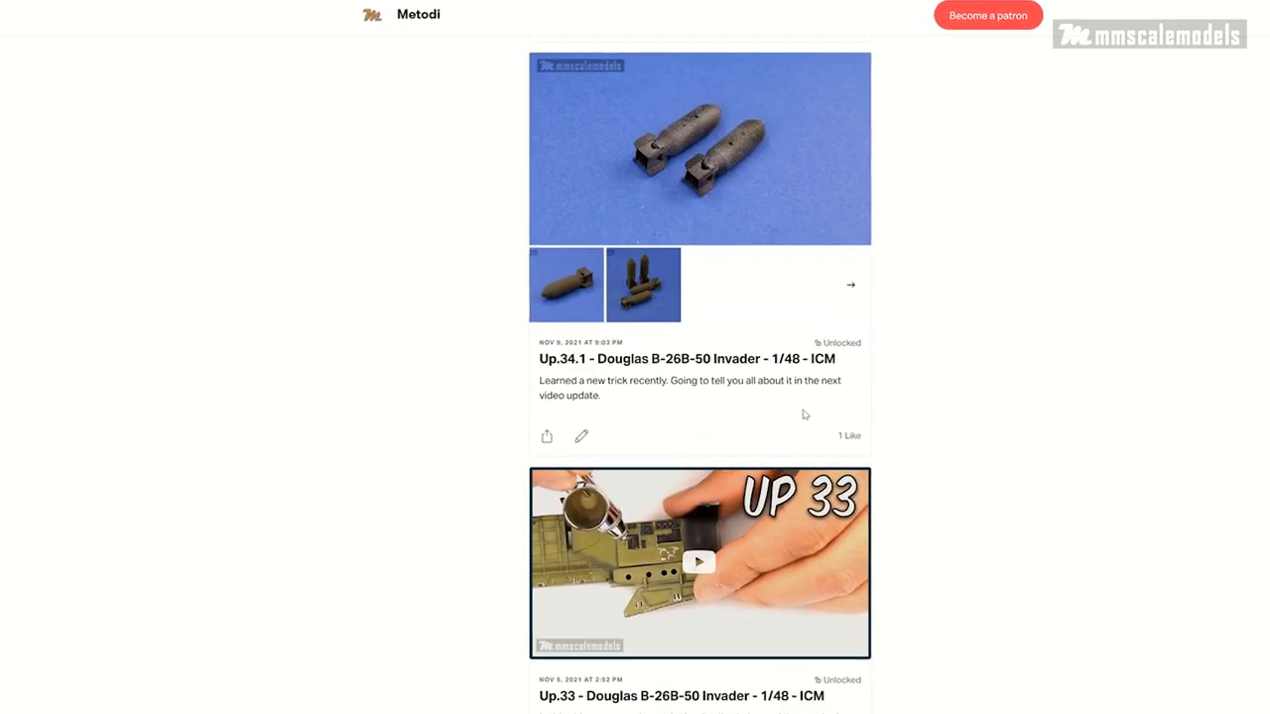
scroll("down", 3)
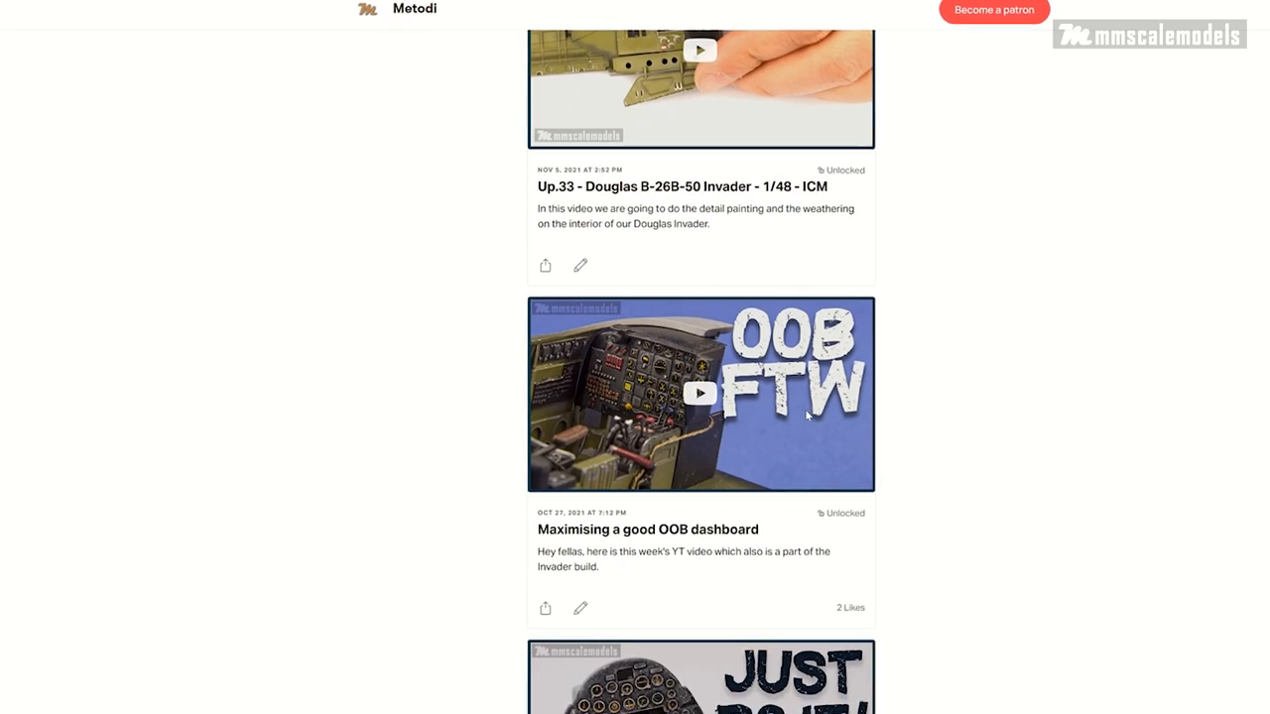
scroll("down", 3)
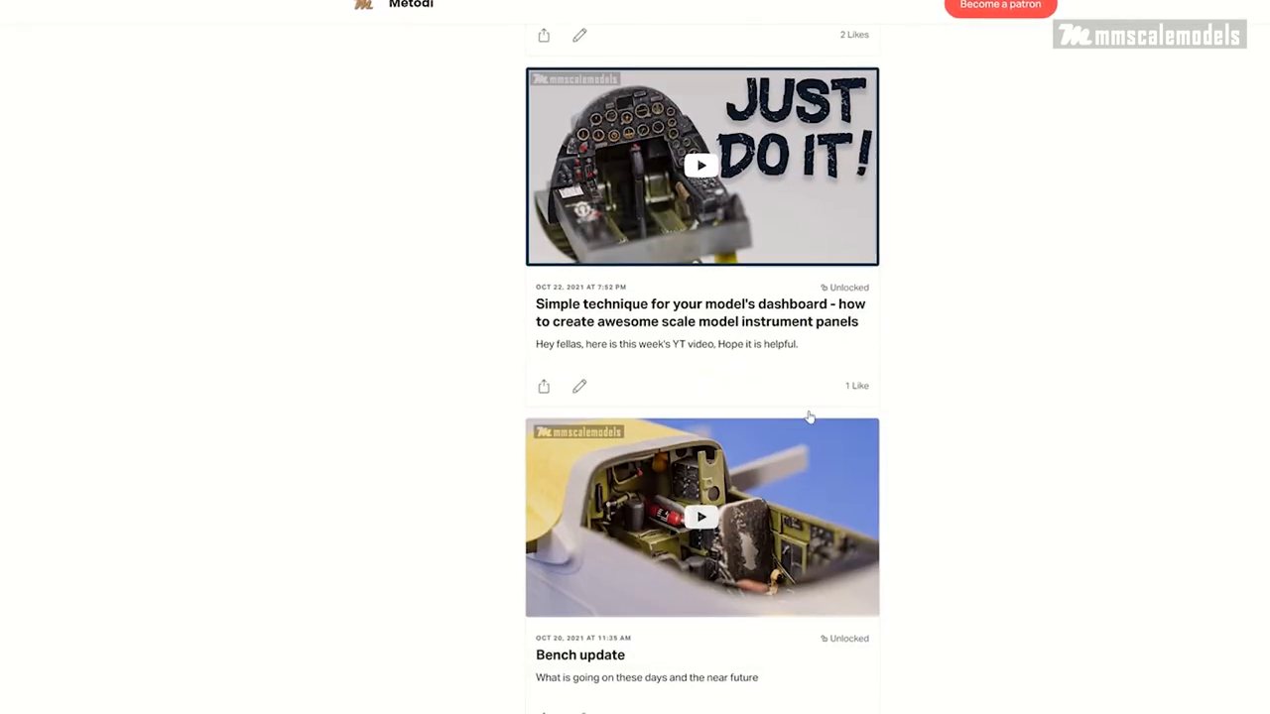